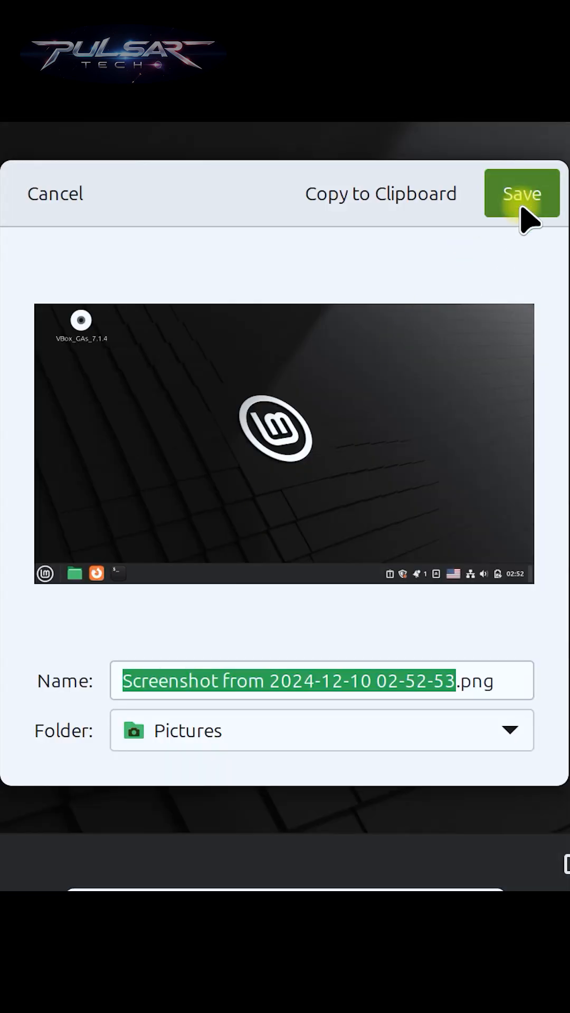
Step: Save the full-screen desktop capture into the Pictures folder
left_click(518, 193)
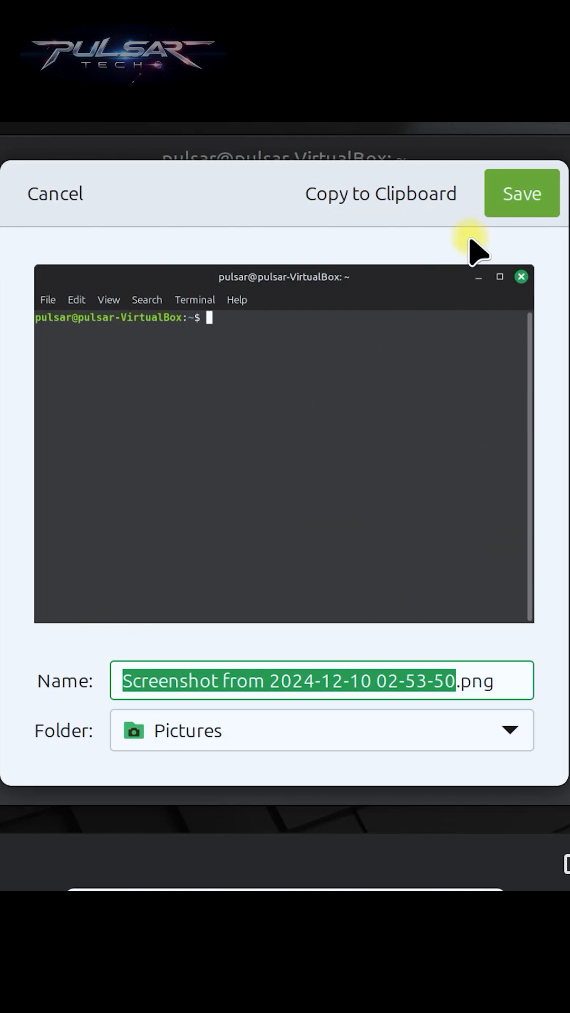
mouse_move(449, 355)
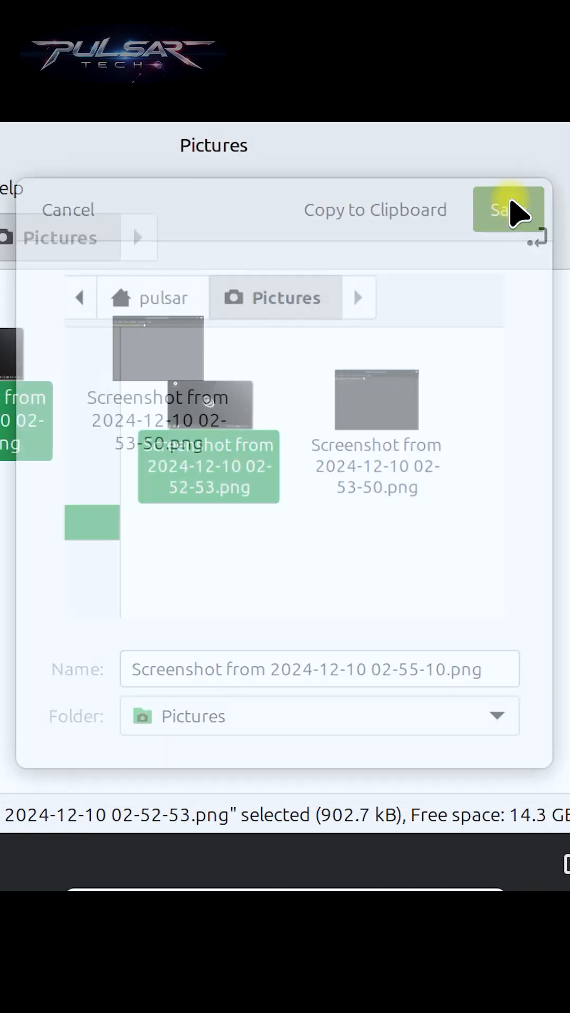
Step: Save the area capture to Pictures, then launch Screenshot from the menu by searching 'screens'
left_click(507, 209)
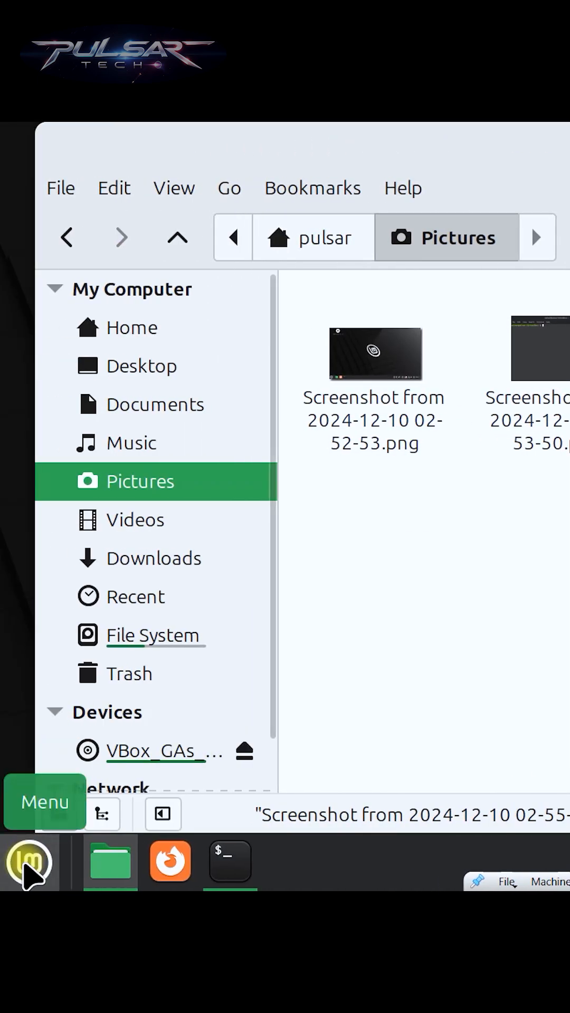
left_click(25, 863)
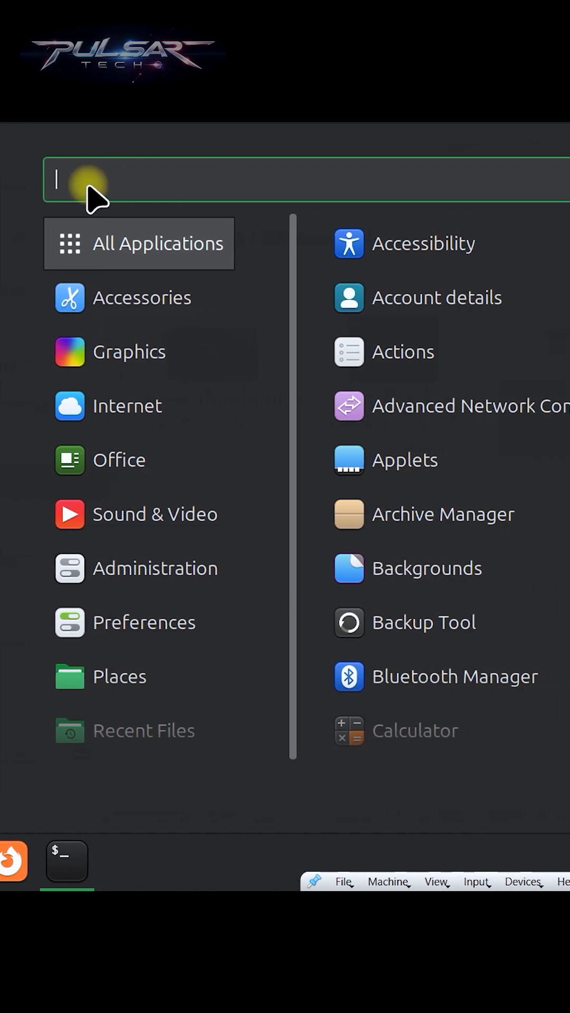
type("screens")
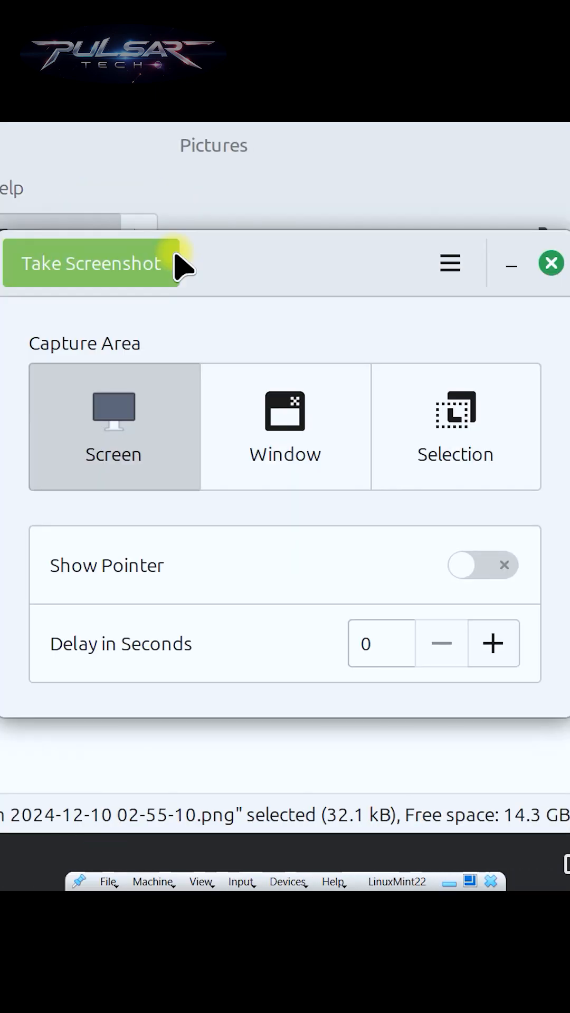
mouse_move(281, 431)
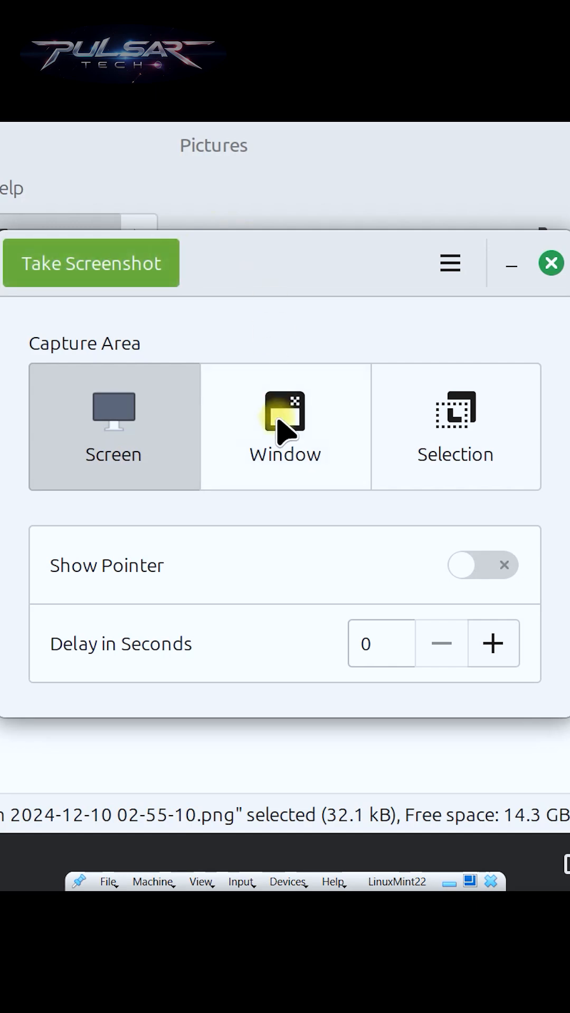
Step: Try Window and Selection modes, return to Screen, and raise the delay to 2 seconds
left_click(450, 426)
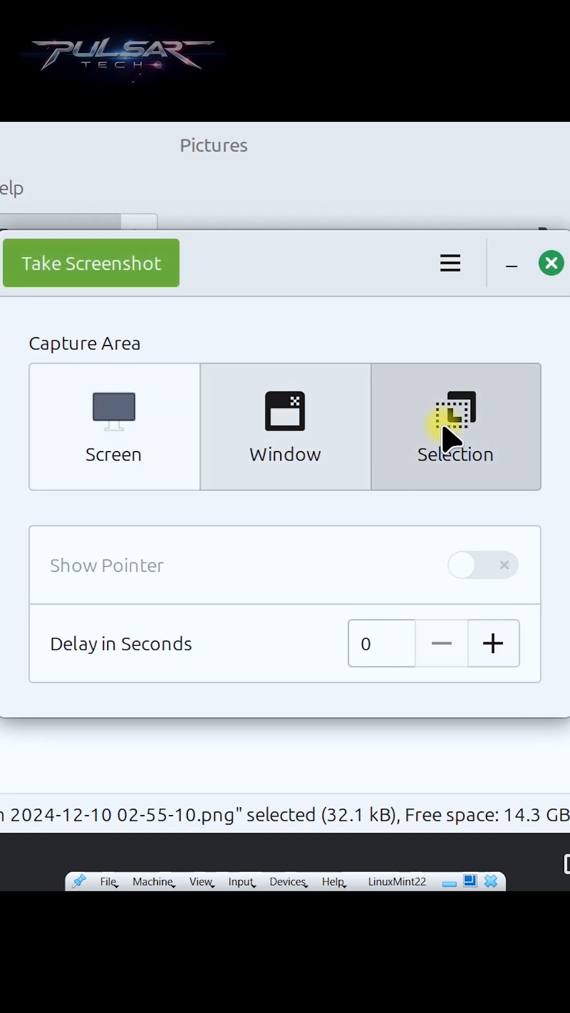
left_click(113, 426)
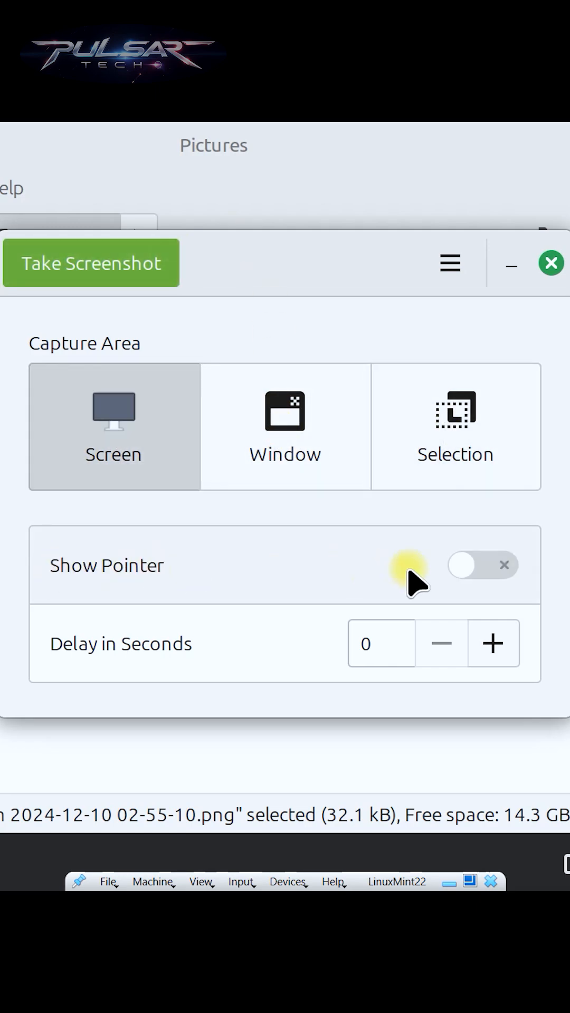
mouse_move(45, 657)
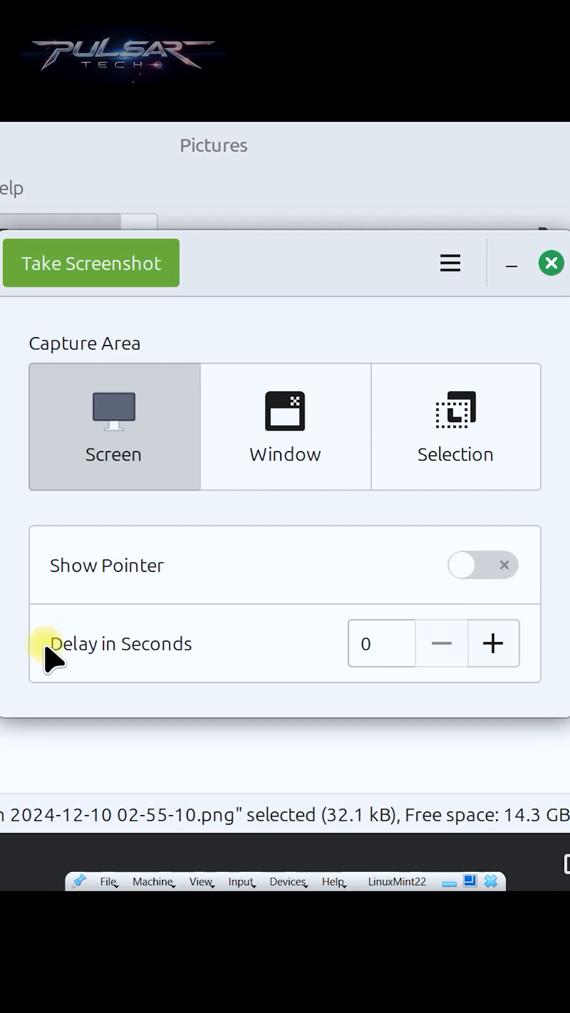
left_click(491, 643)
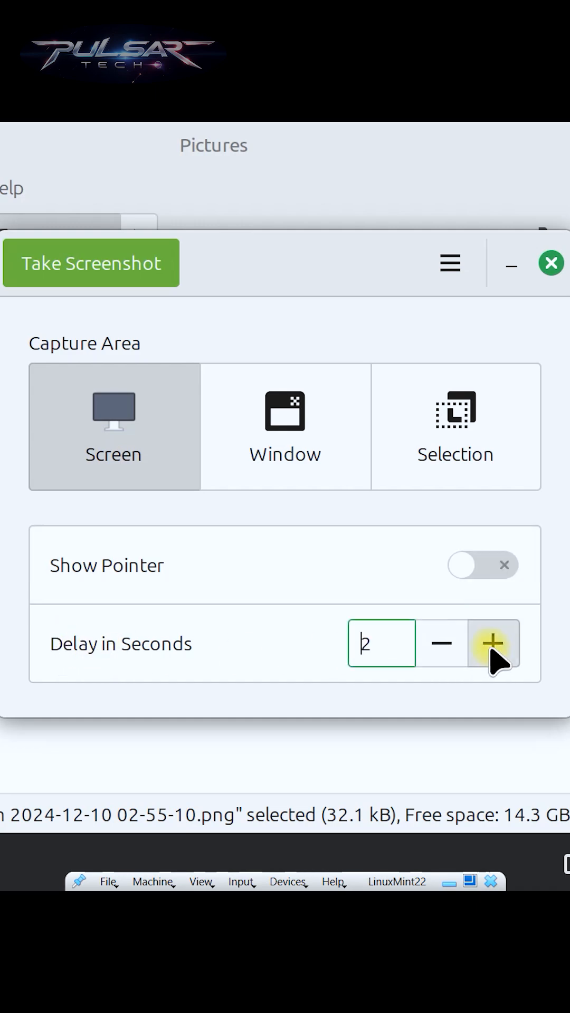